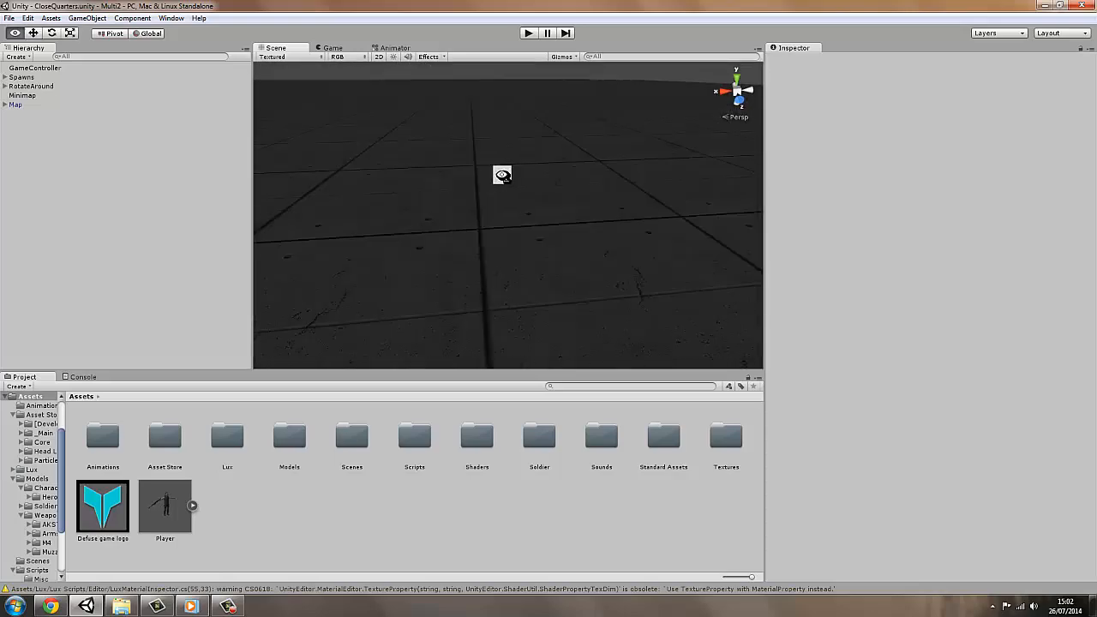
Look around the level in the scene view before building.
left_click_drag(504, 175, 692, 317)
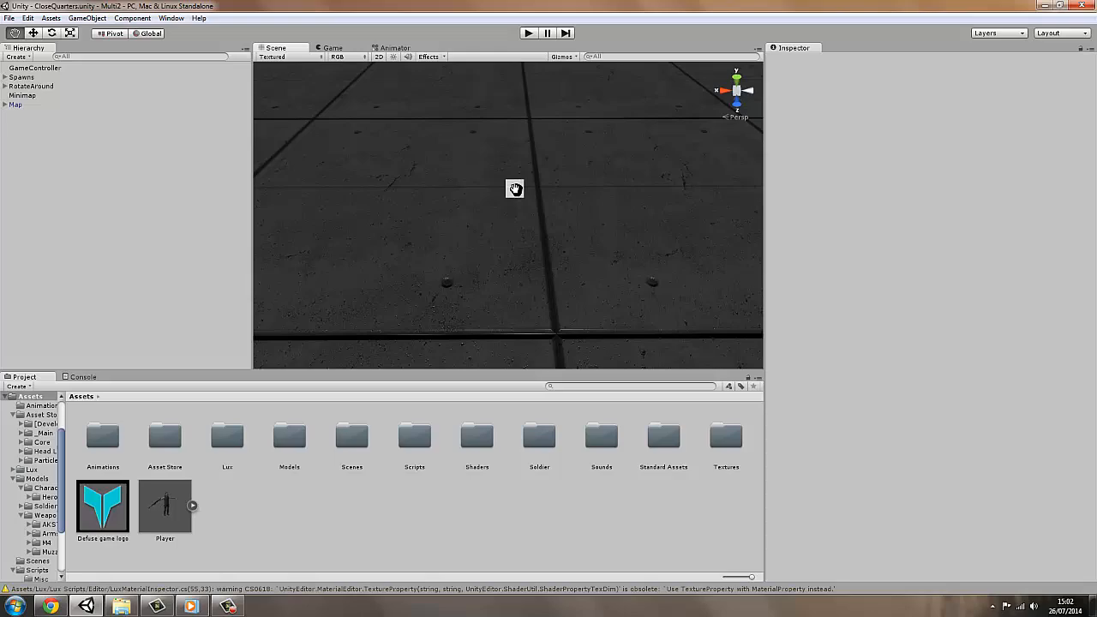
left_click_drag(514, 186, 505, 95)
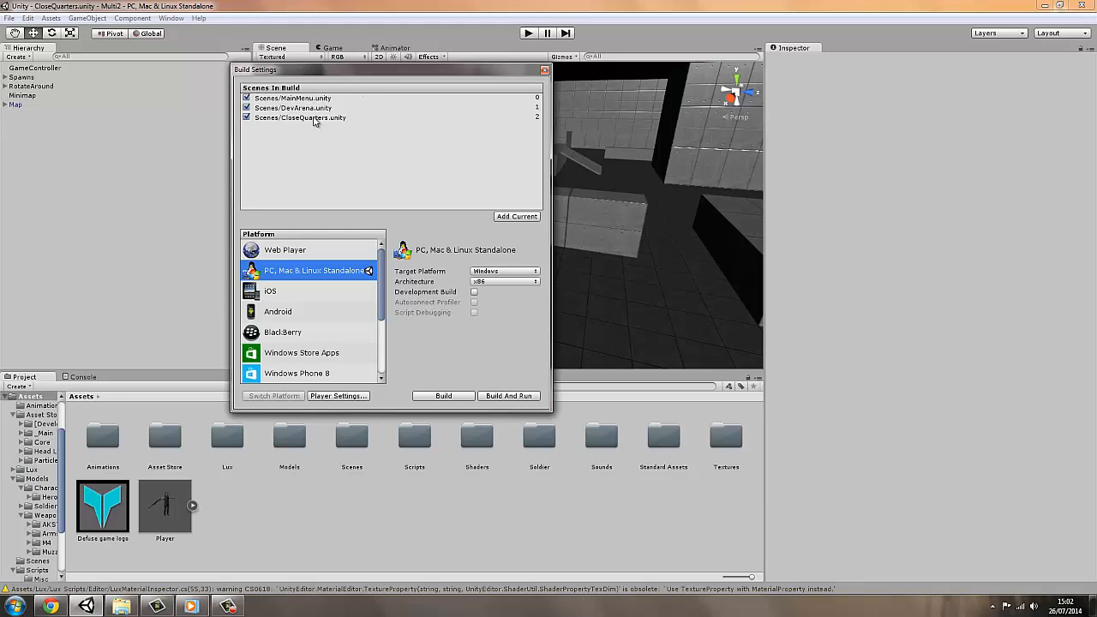
mouse_move(409, 398)
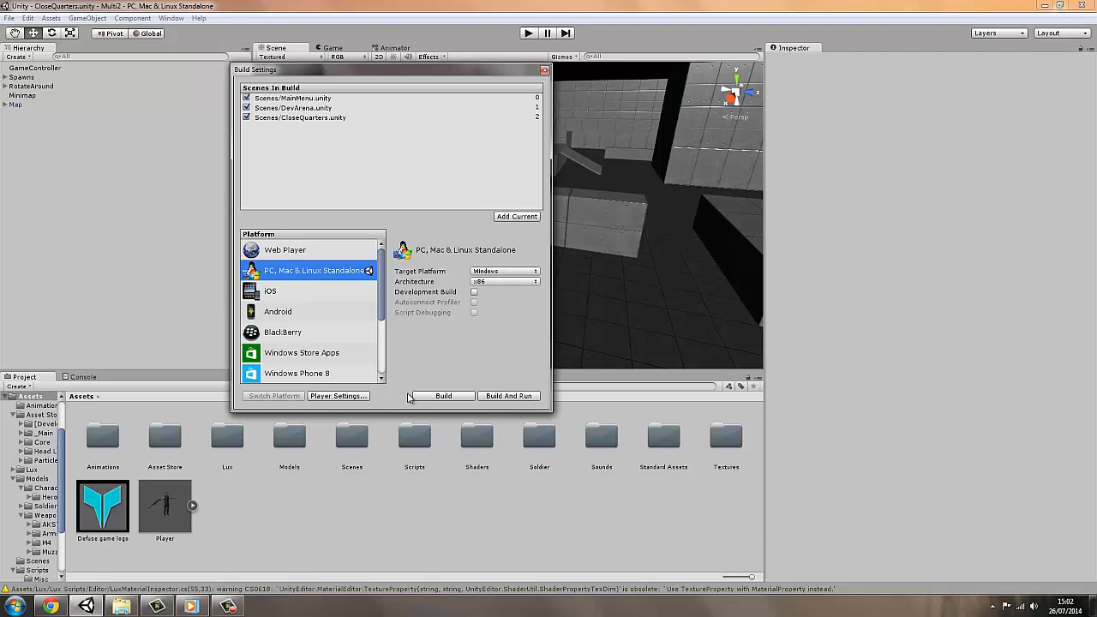
mouse_move(317, 251)
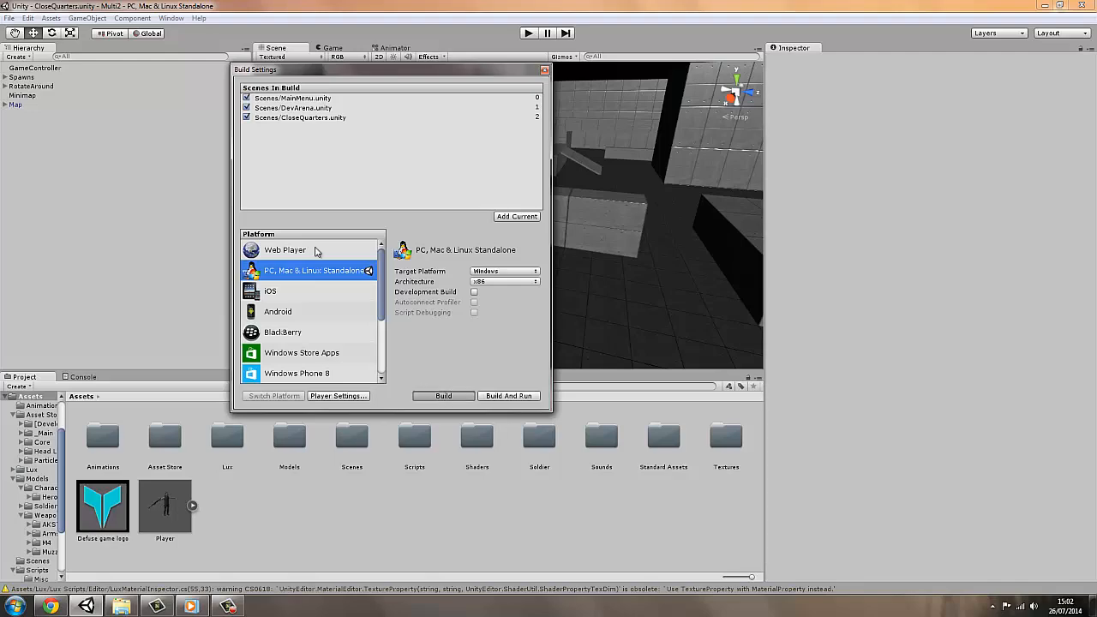
Build the standalone game as MultiTest saved to the Desktop.
left_click(442, 394)
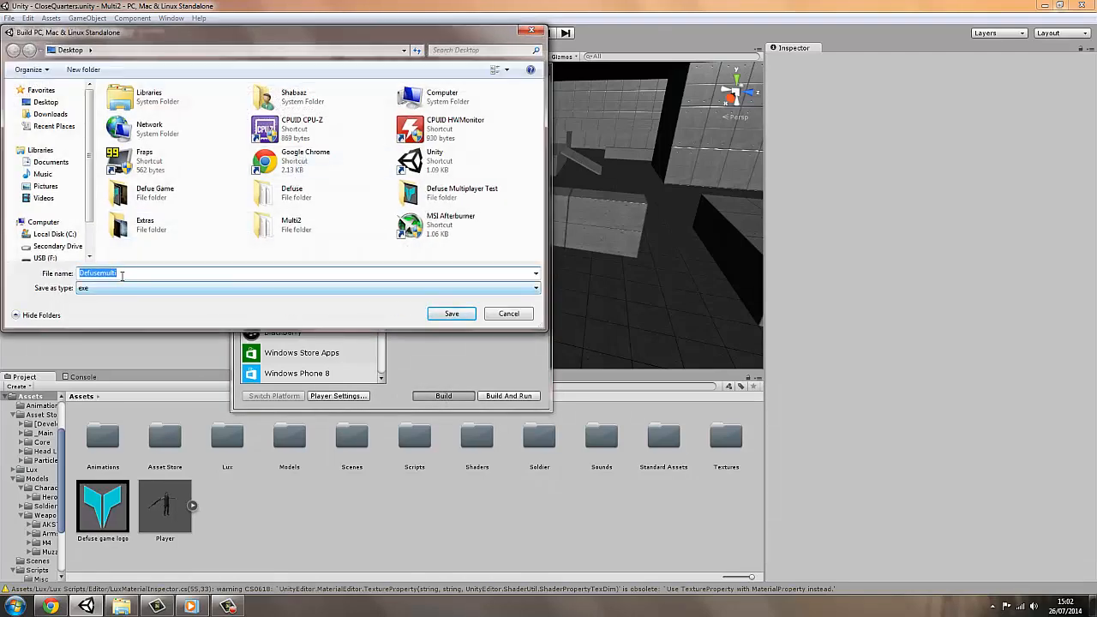
type("MultiTest")
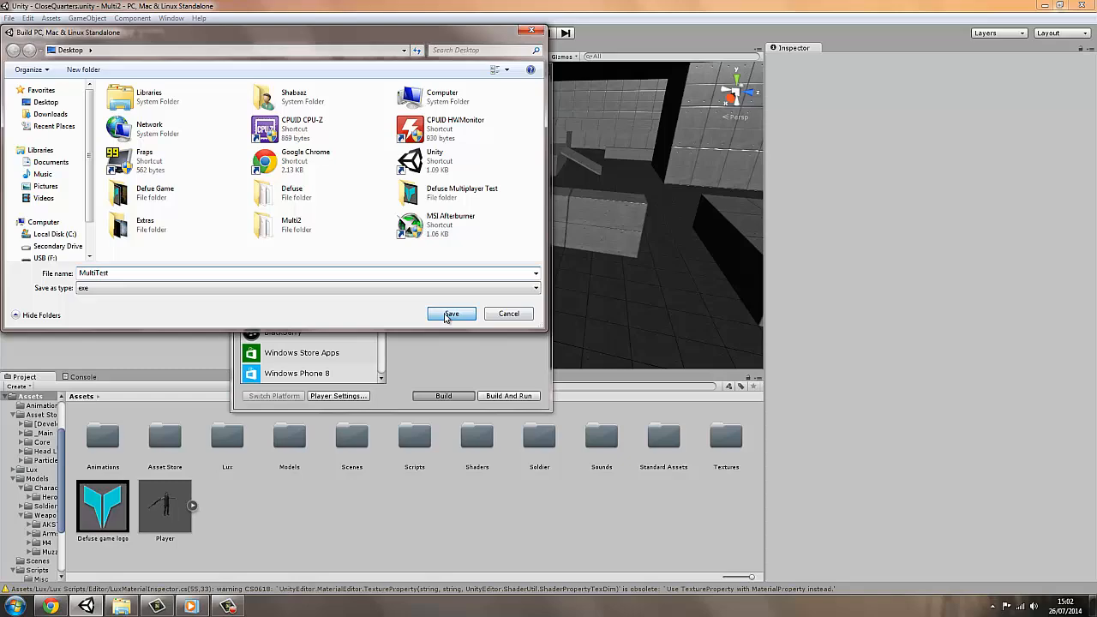
left_click(450, 313)
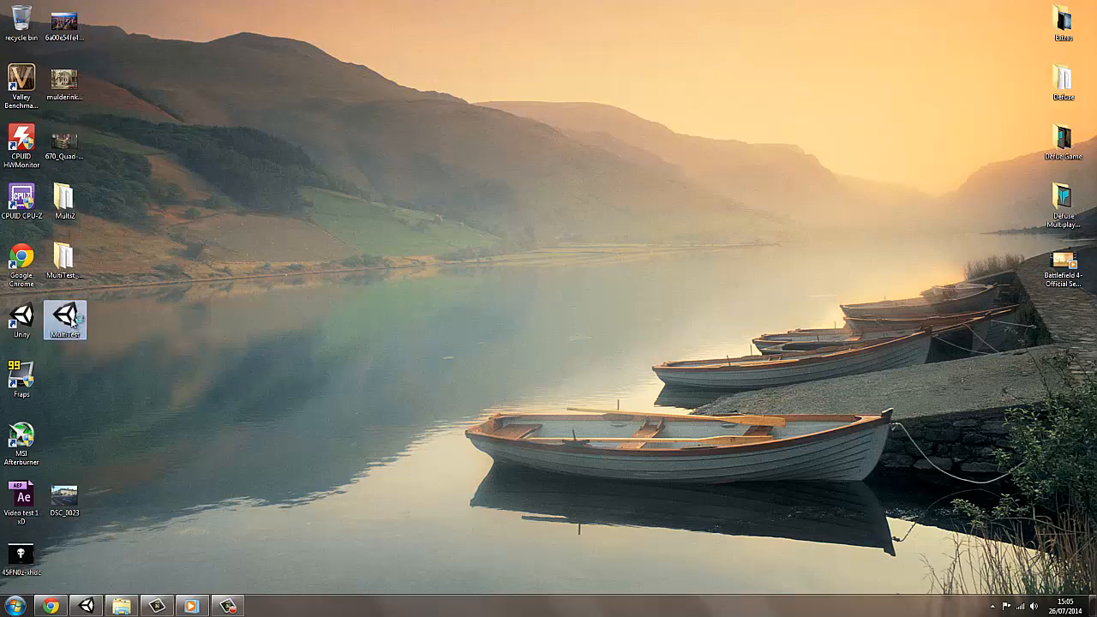
Launch two windowed copies of MultiTest and bring up the first window's server menu.
double_click(65, 319)
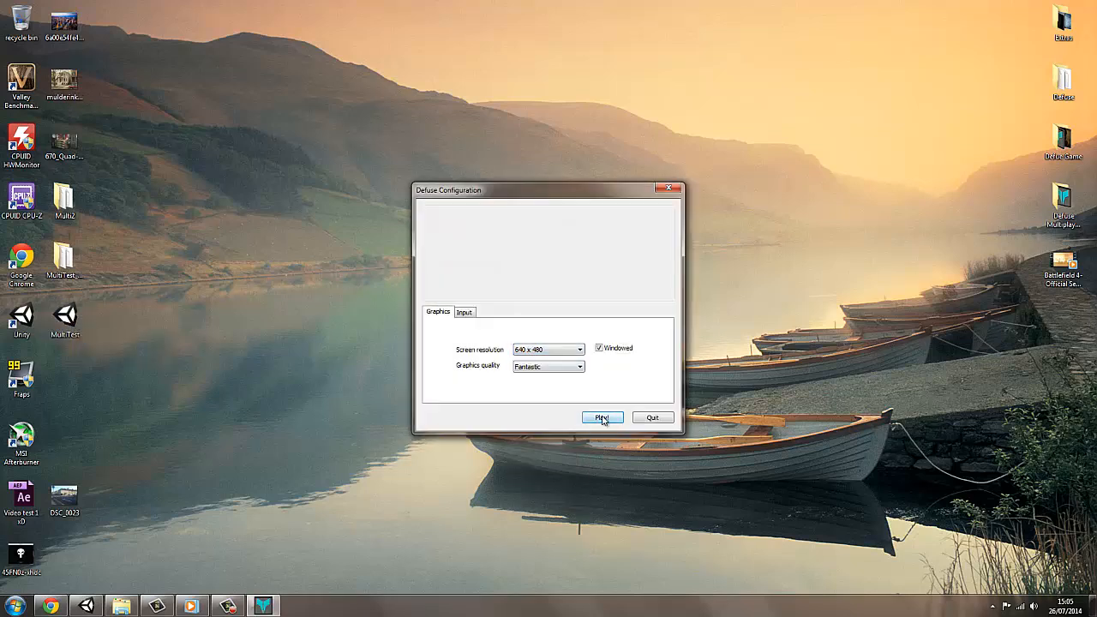
left_click(602, 418)
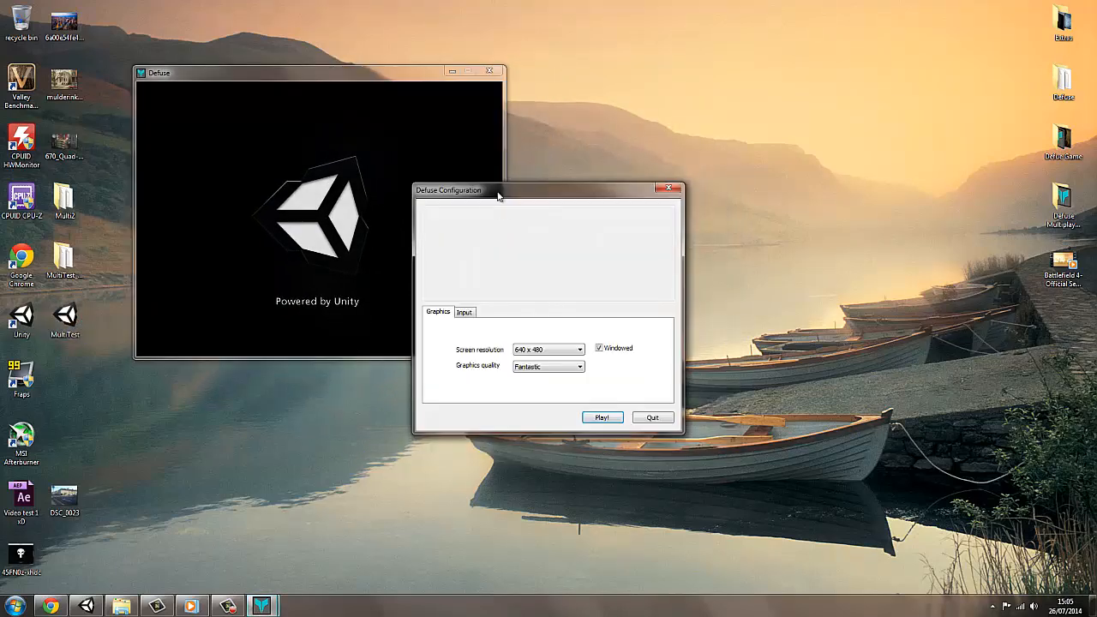
left_click(603, 419)
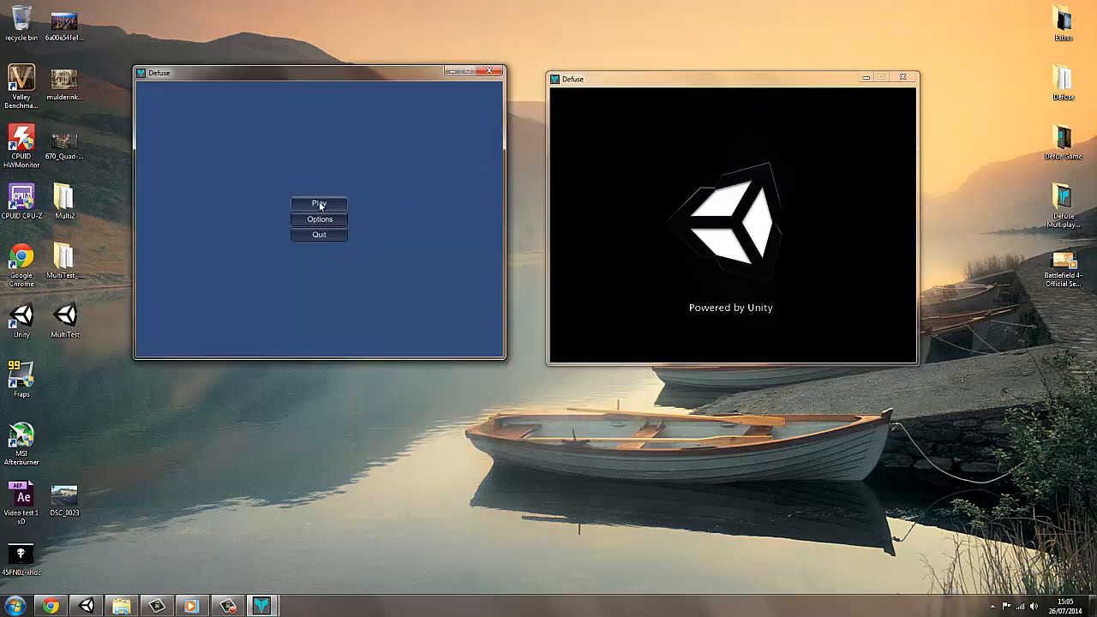
left_click(319, 204)
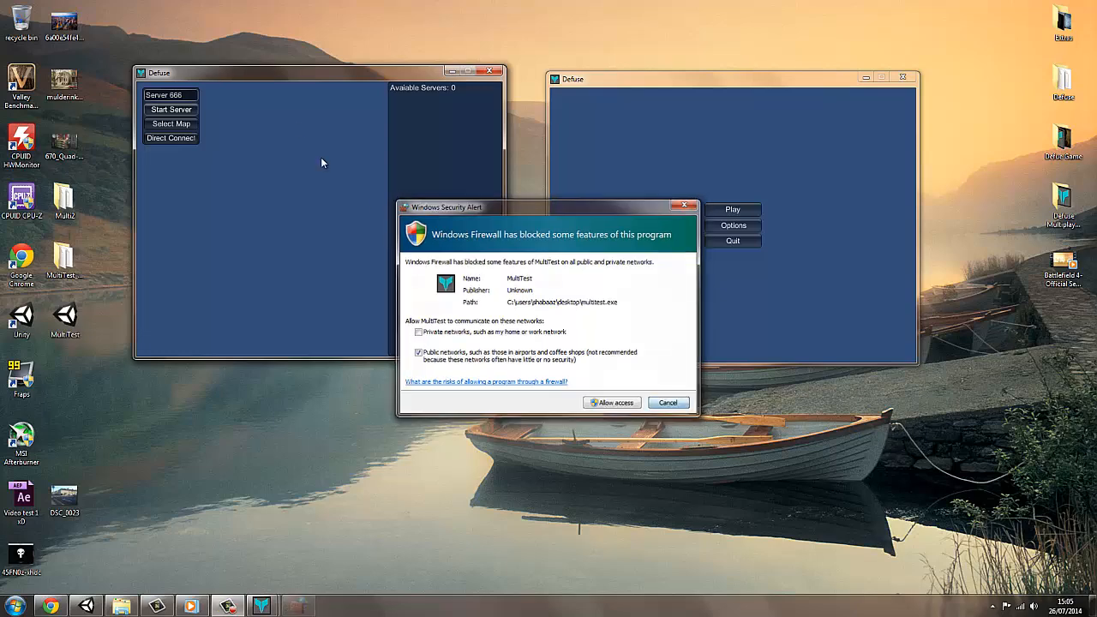
Allow the game through the firewall, host the server, and connect the second window to it.
left_click(612, 401)
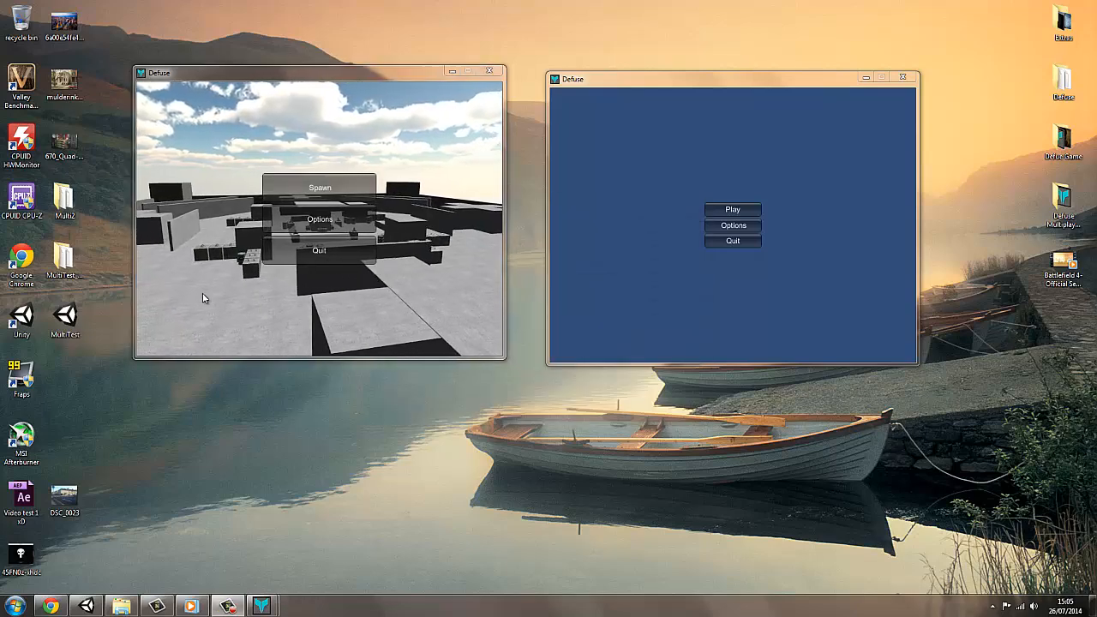
left_click(733, 209)
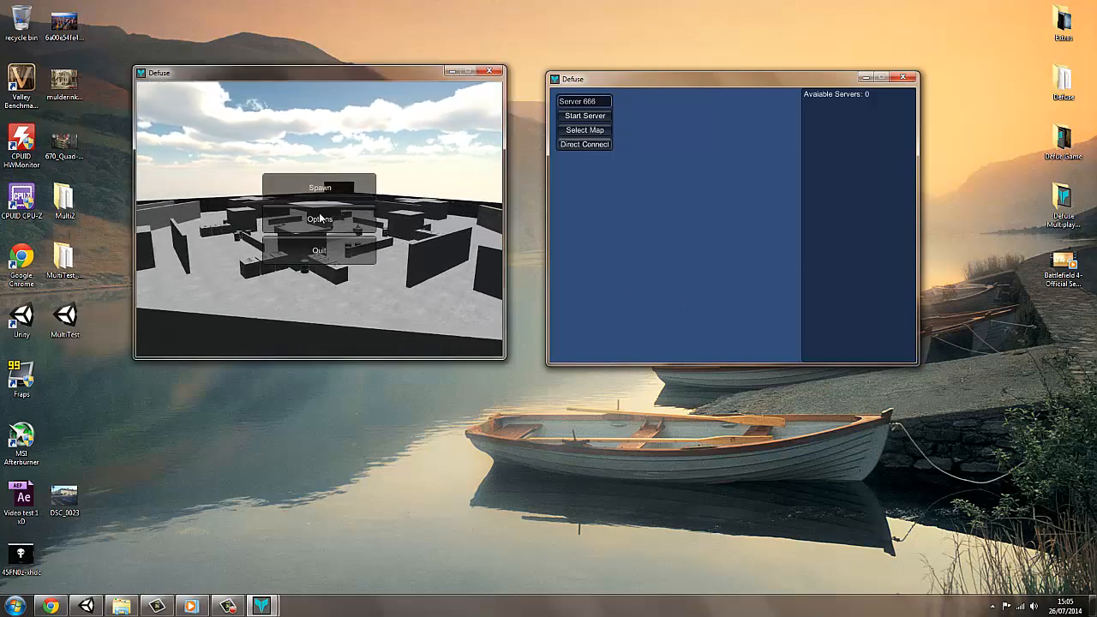
left_click(319, 187)
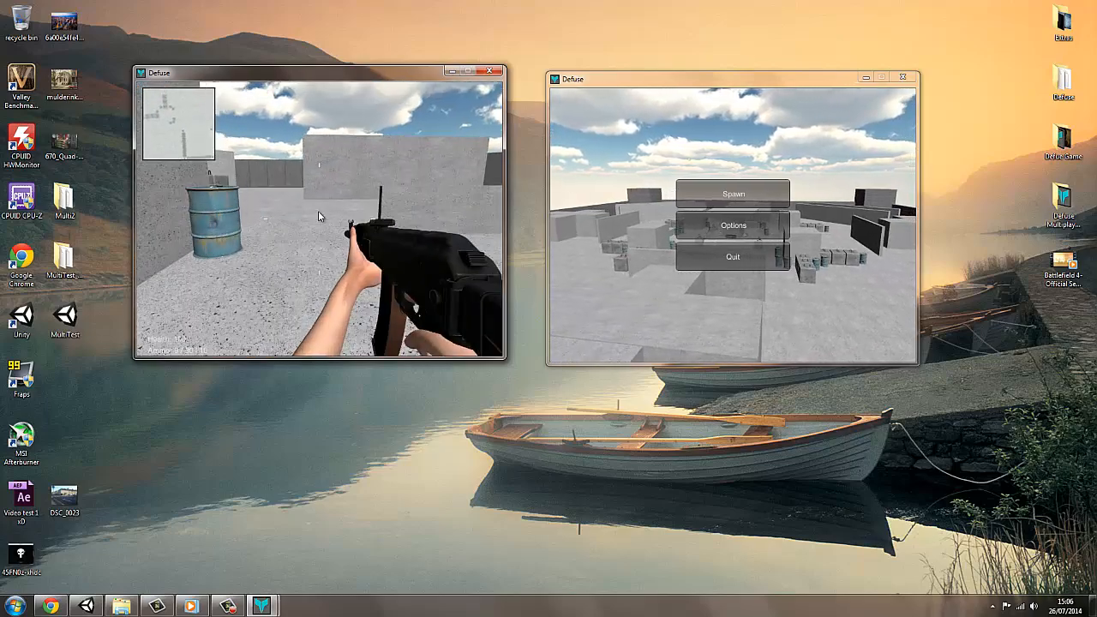
Set the second window's graphics quality to Fantastic and return to its spawn menu.
left_click(14, 606)
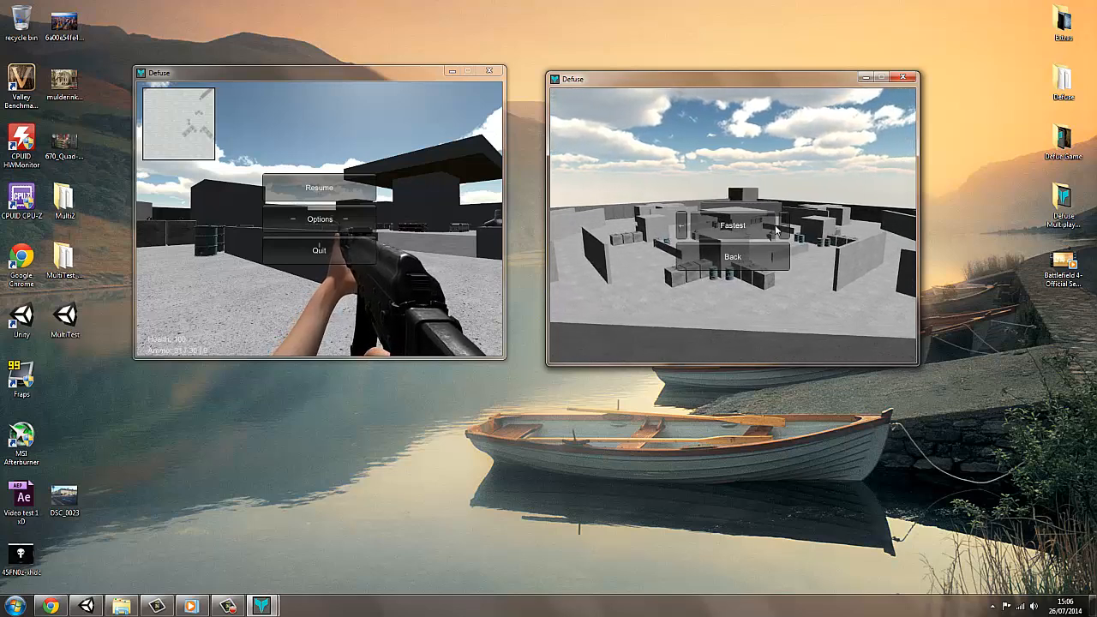
left_click(733, 224)
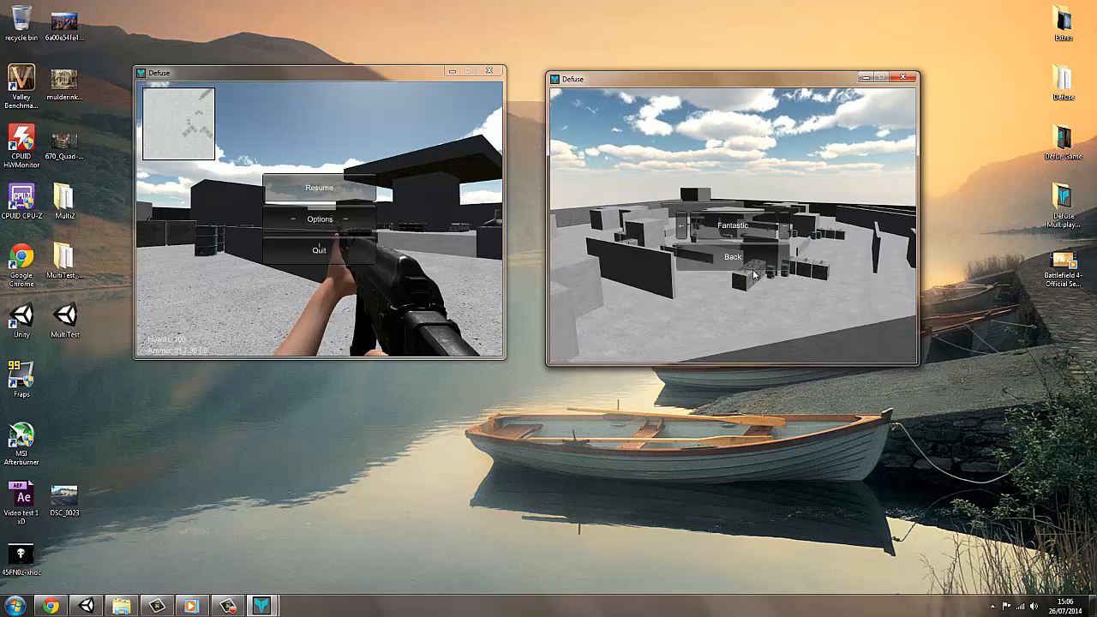
left_click(734, 257)
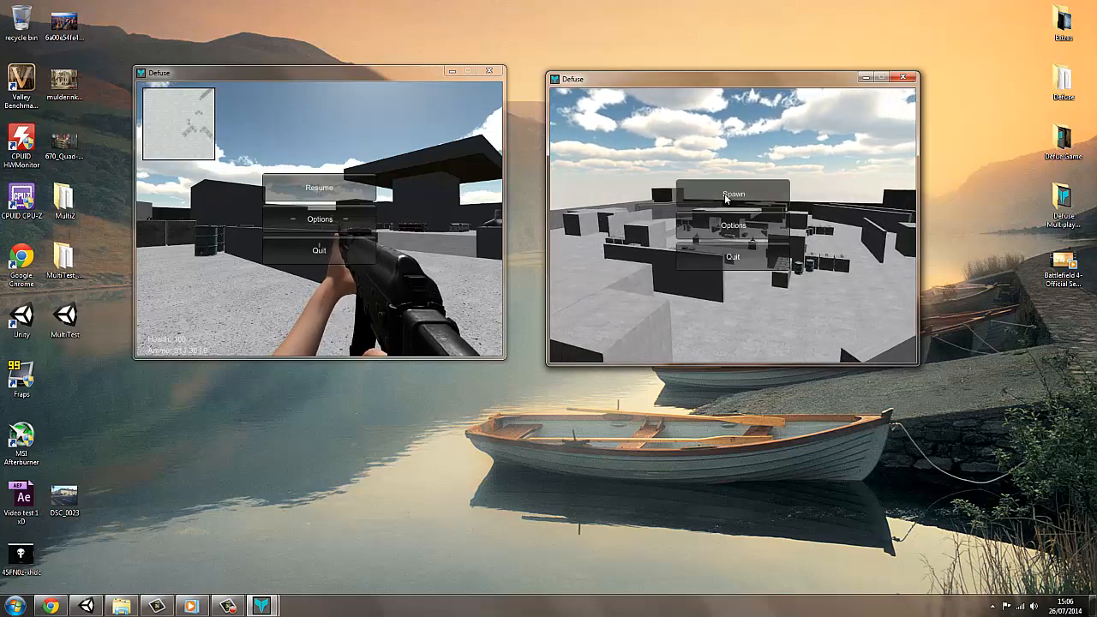
left_click(733, 191)
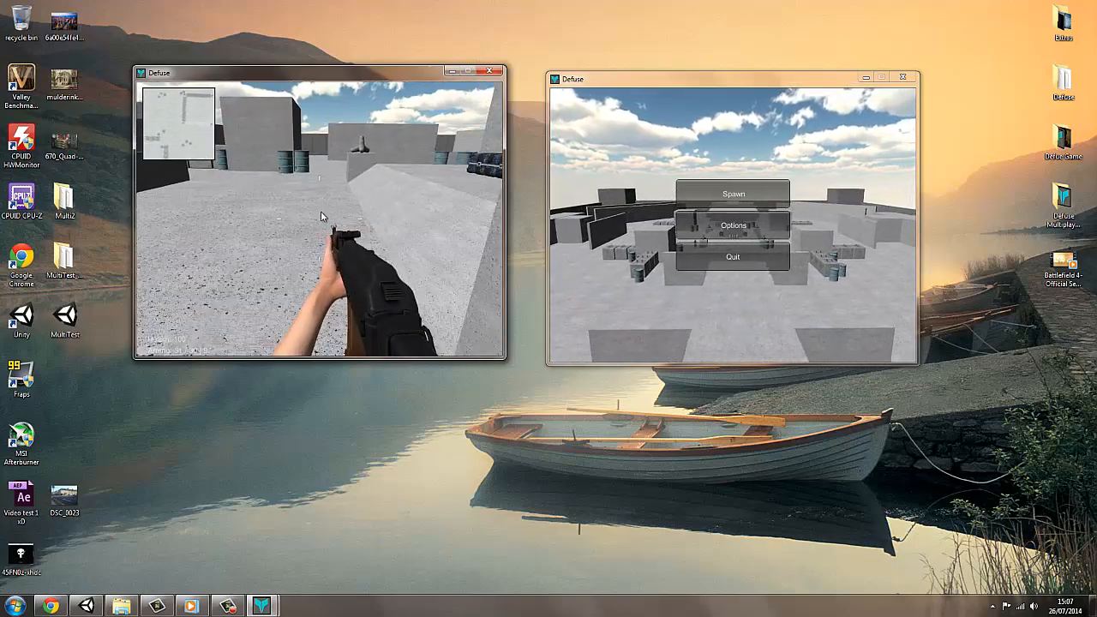
mouse_move(322, 216)
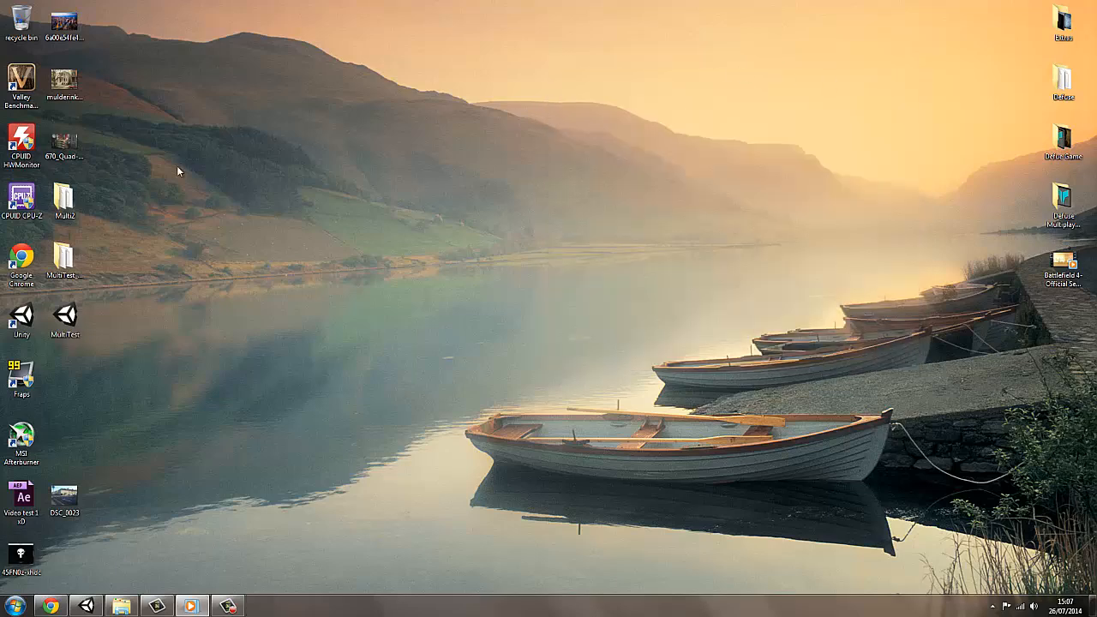
mouse_move(588, 223)
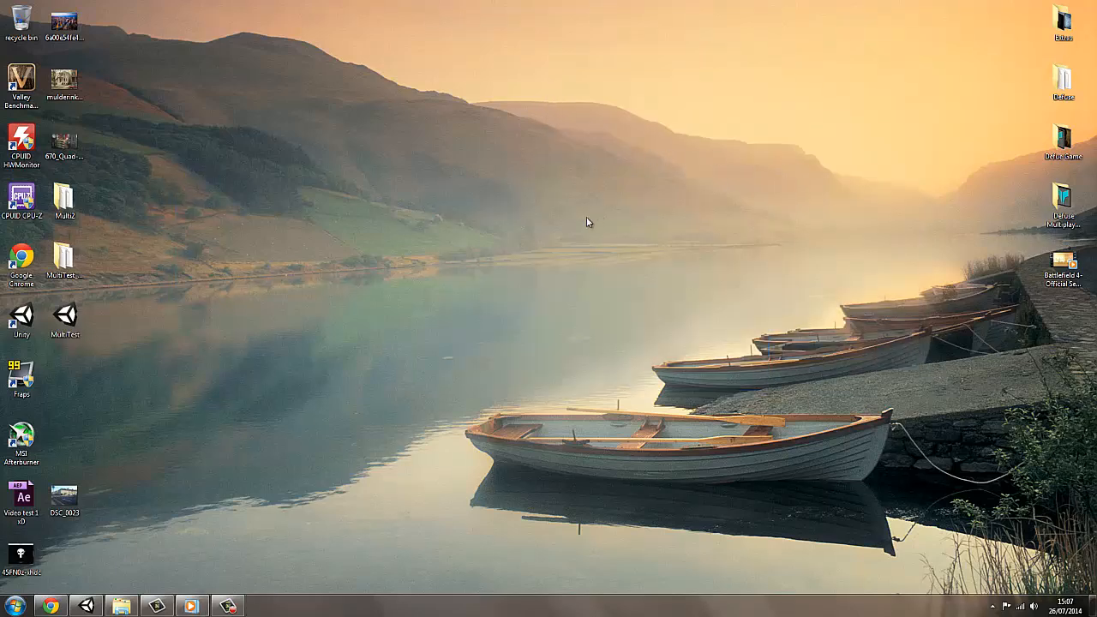